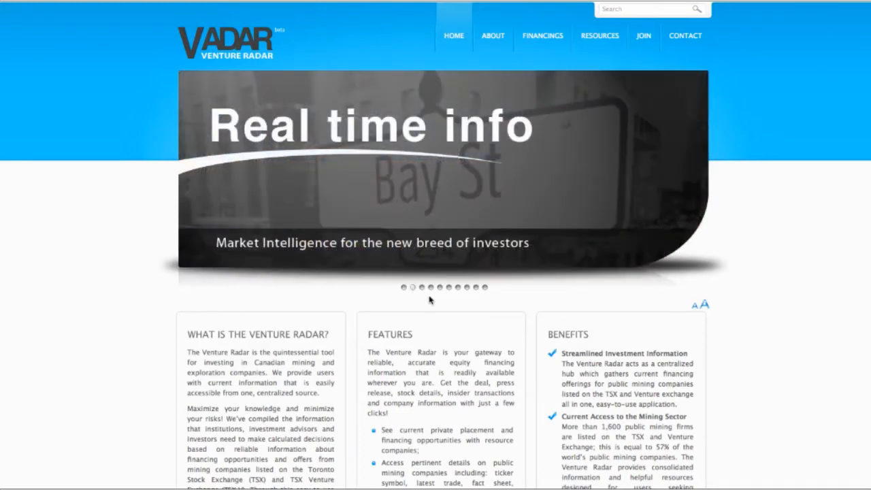
mouse_move(642, 36)
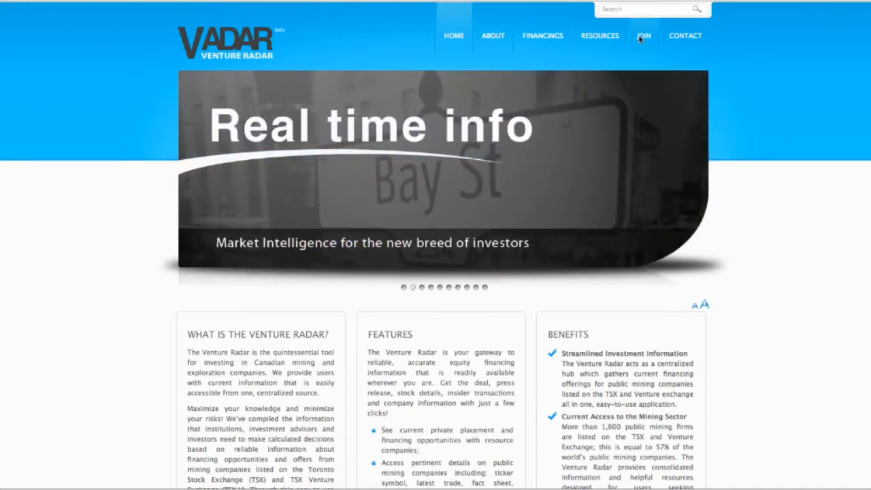
- Navigate via the Join page to the Financings page showing the log-in prompt
click(643, 35)
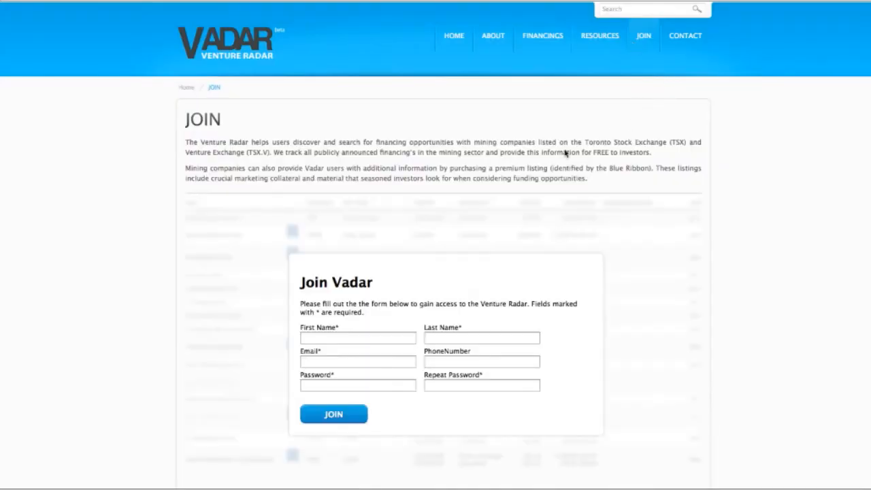
mouse_move(542, 35)
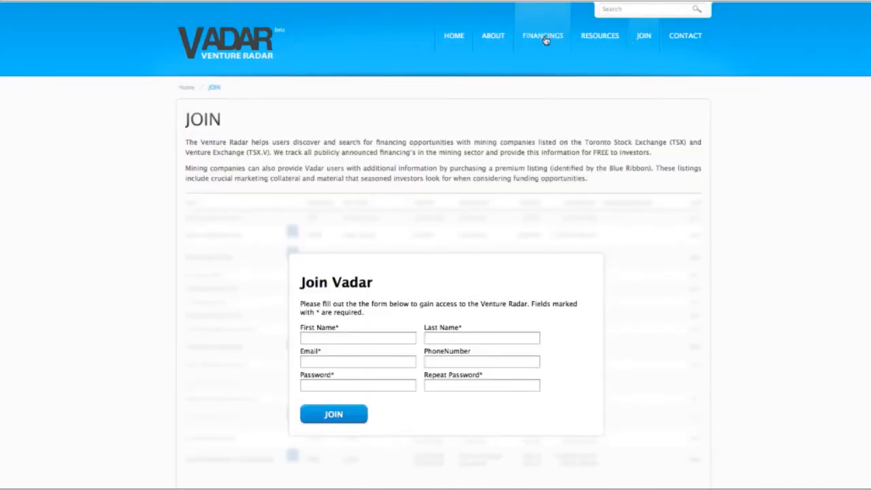
click(542, 35)
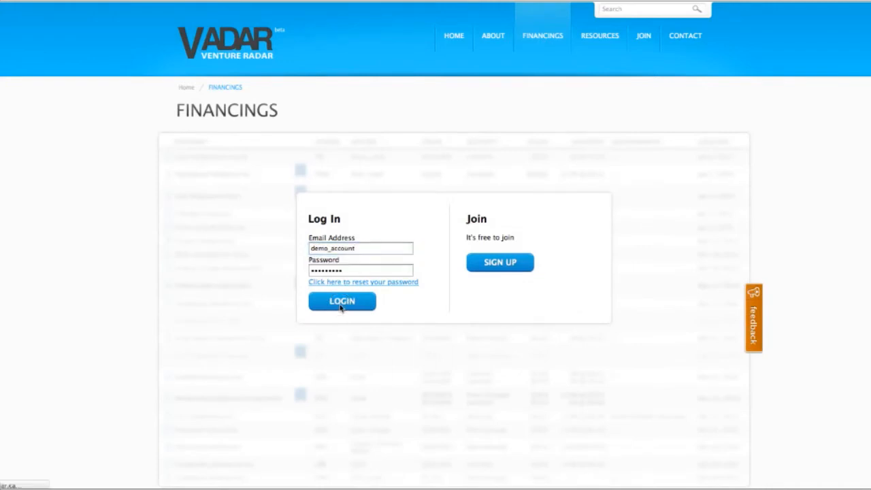
- Log in with the demo credentials and scroll down the Financings table
click(342, 301)
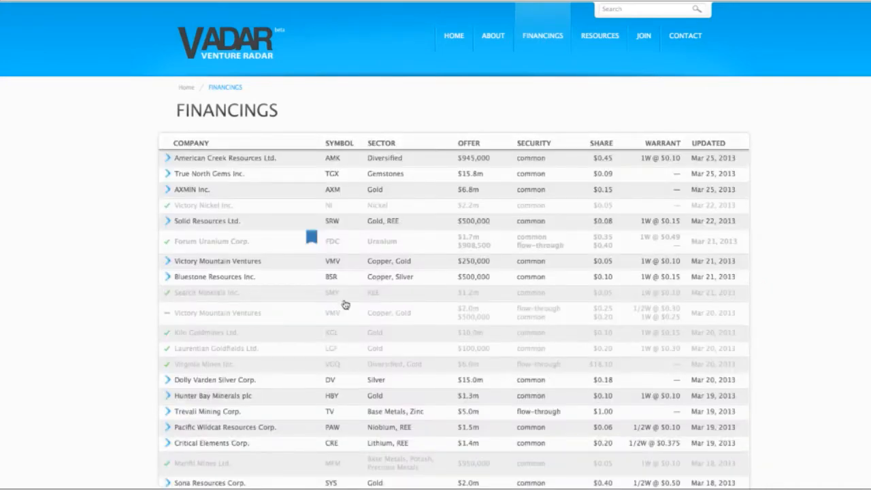
mouse_move(189, 152)
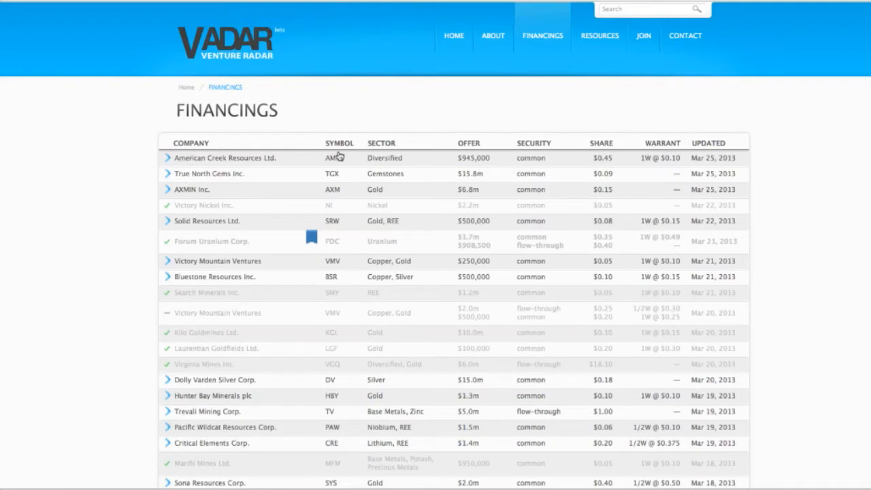
mouse_move(465, 152)
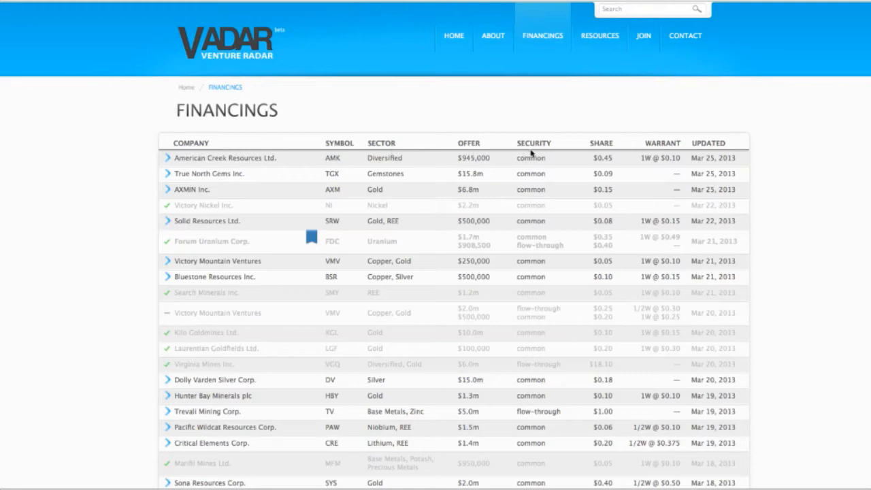
mouse_move(673, 153)
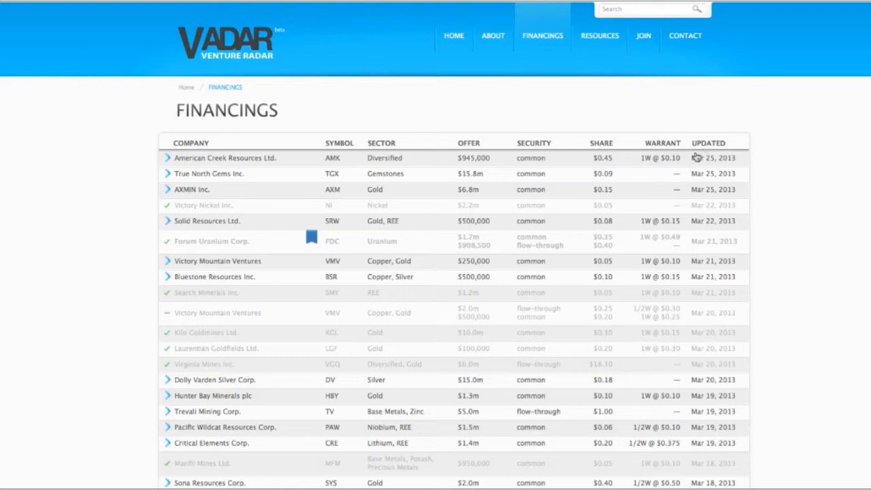
mouse_move(169, 213)
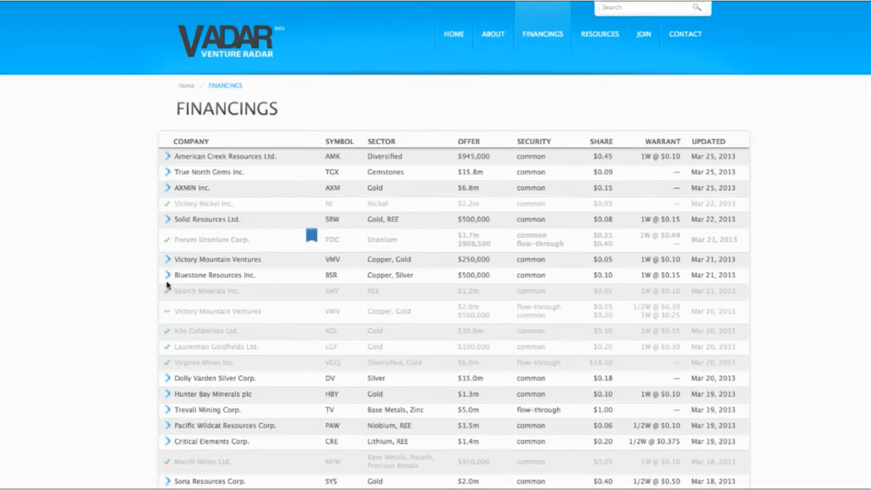
scroll(down, 3)
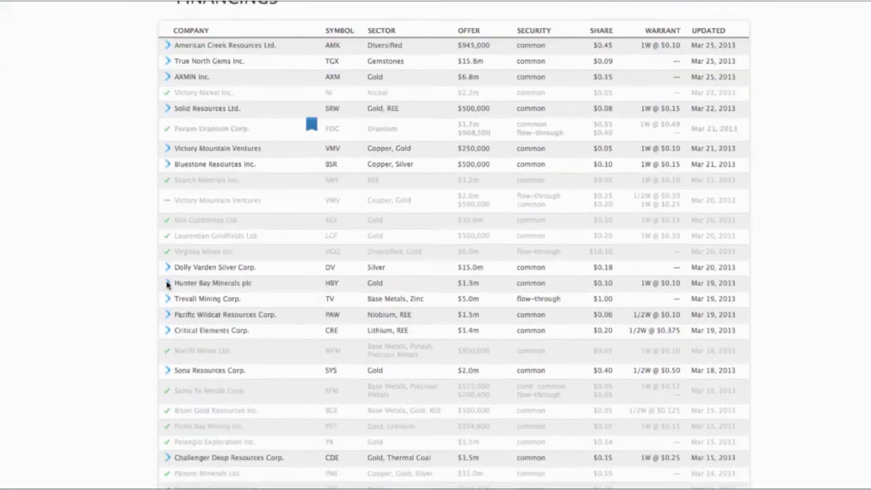
scroll(down, 3)
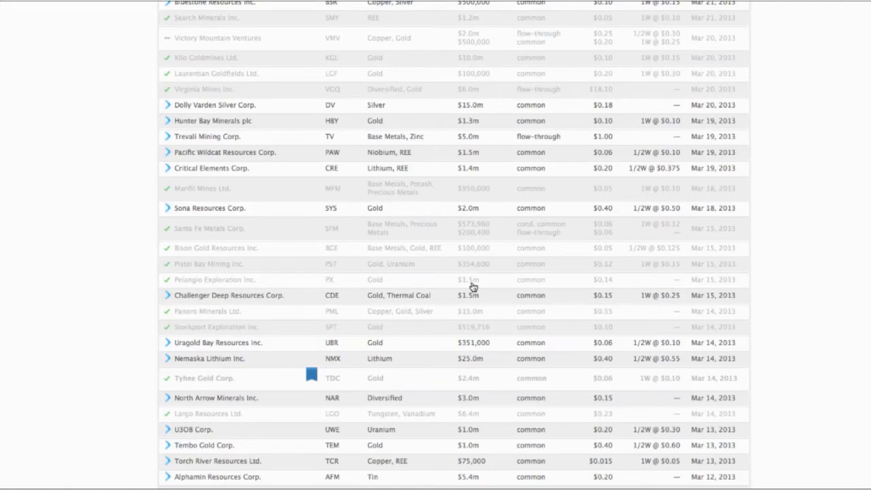
mouse_move(533, 286)
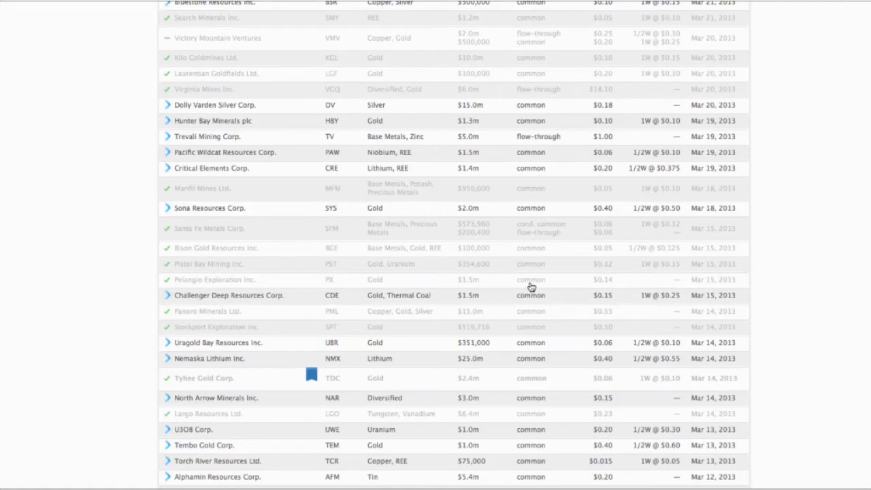
mouse_move(601, 287)
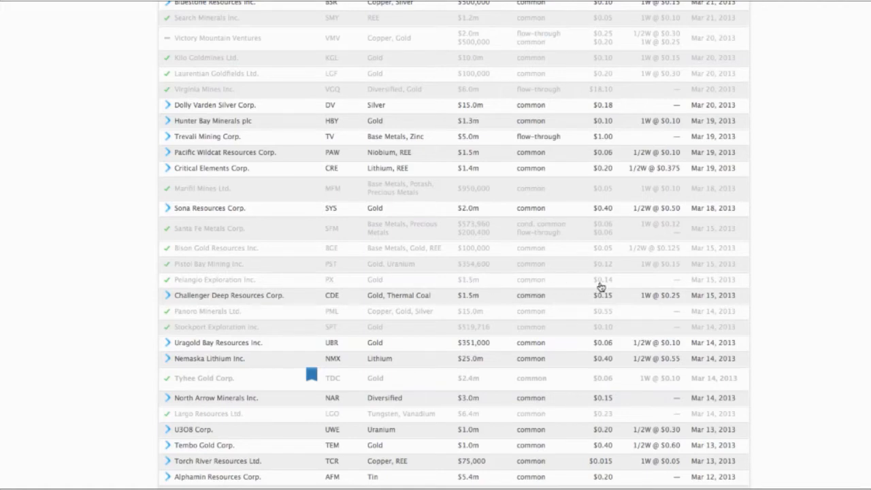
mouse_move(714, 285)
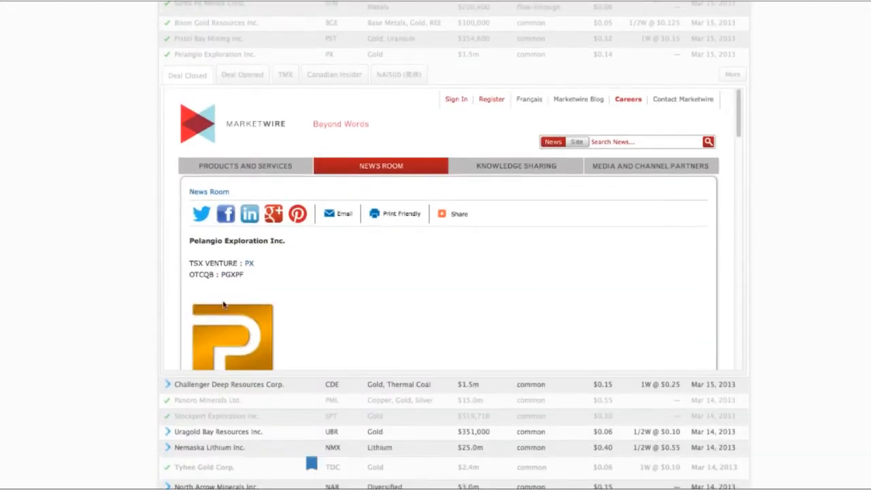
- Scroll through Pelangio Exploration's $1,540,000 private placement press release
scroll(down, 3)
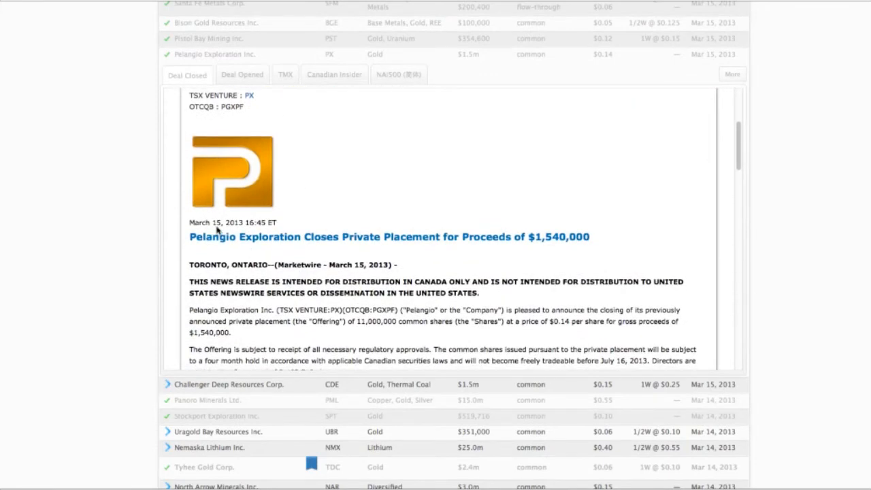
mouse_move(487, 247)
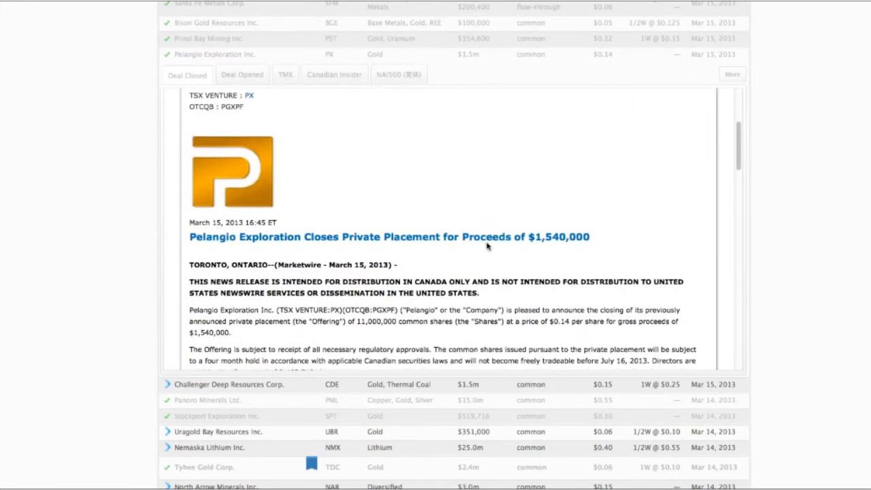
mouse_move(545, 247)
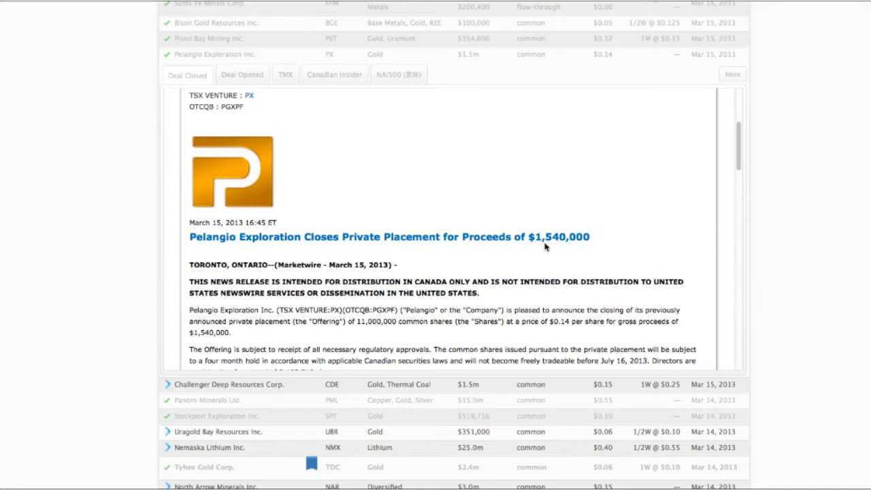
mouse_move(286, 77)
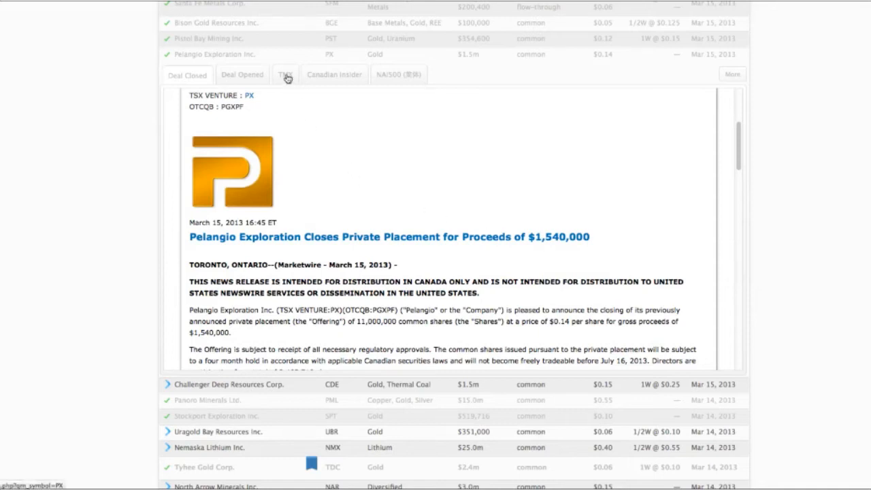
- Show Pelangio's TMX Money quote: $0.120, up 4.35%, volume 11,600
click(286, 75)
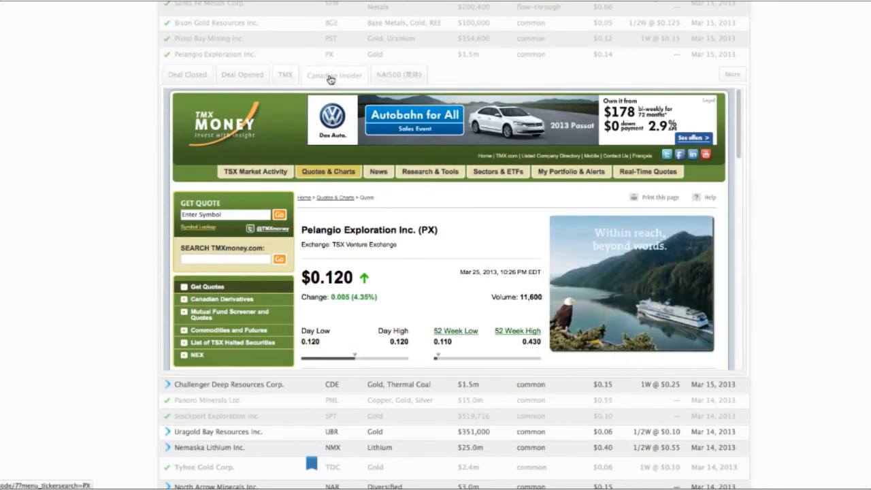
- Show Pelangio's Canadian Insider overview with insider transactions chart and SEDI filings
click(334, 75)
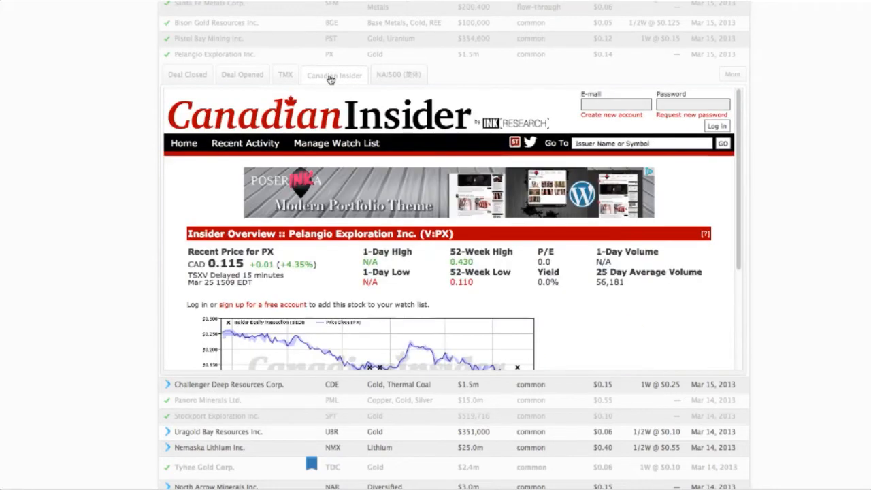
scroll(down, 3)
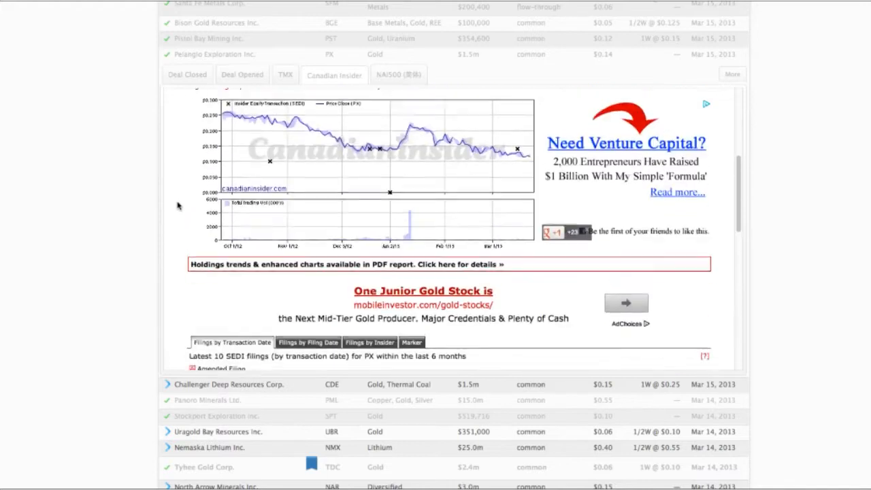
scroll(down, 3)
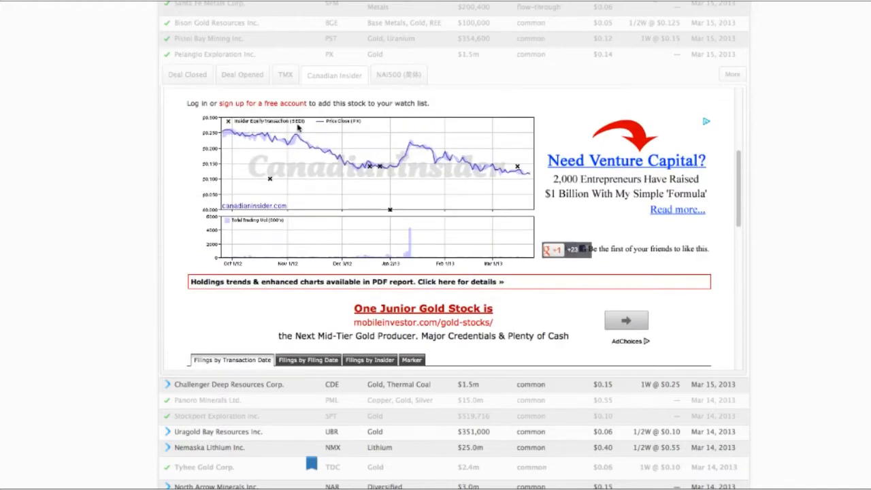
mouse_move(373, 172)
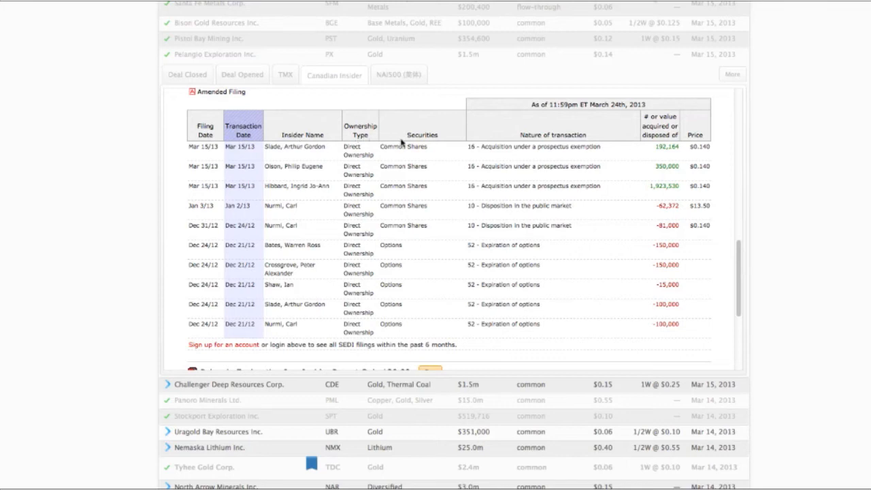
mouse_move(545, 143)
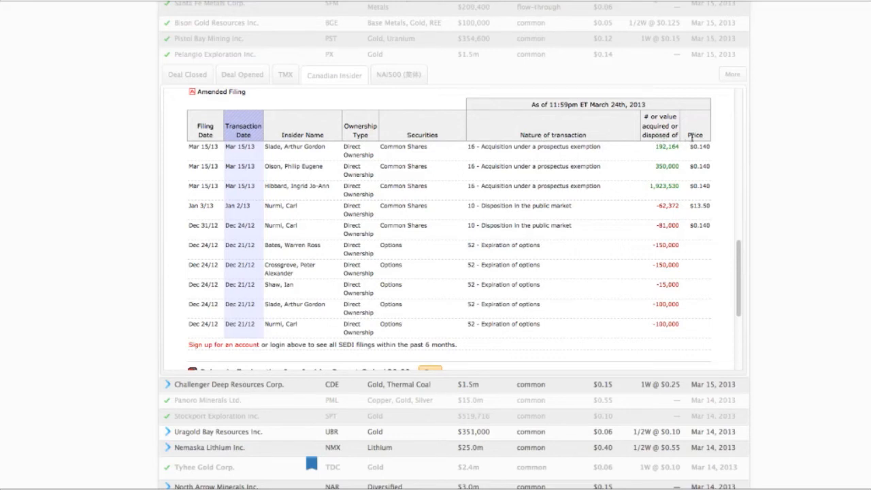
mouse_move(406, 85)
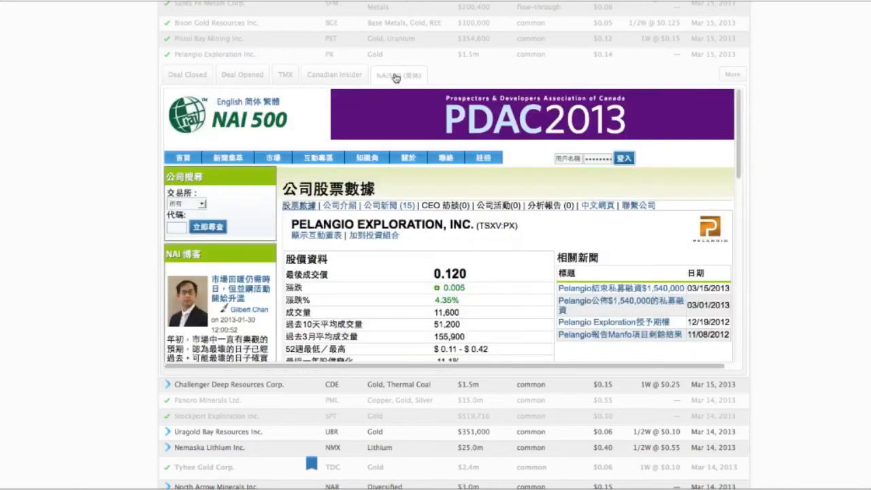
mouse_move(305, 123)
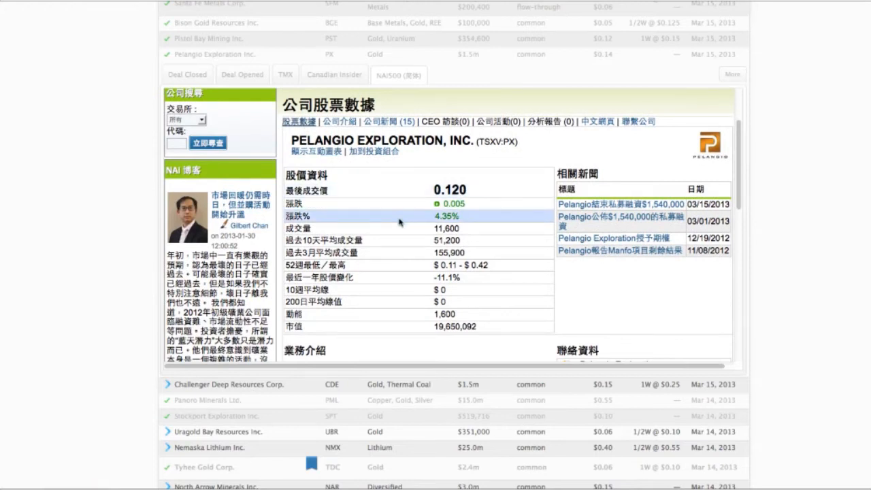
mouse_move(289, 165)
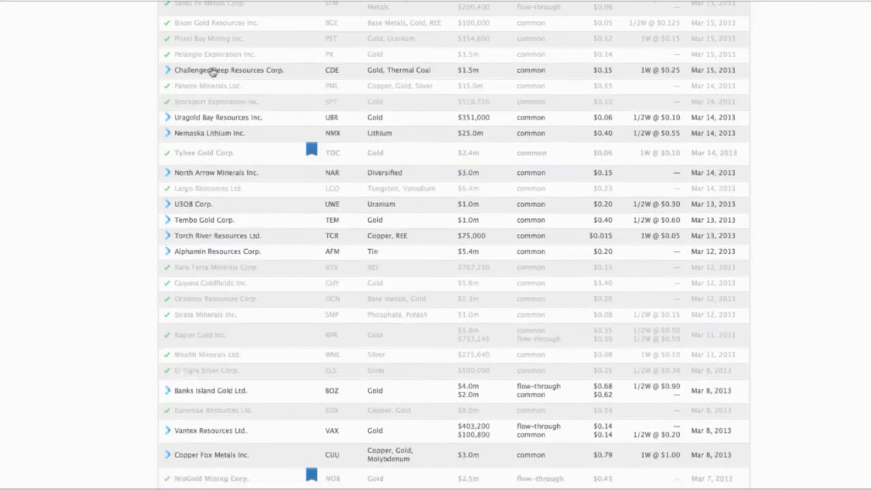
mouse_move(275, 79)
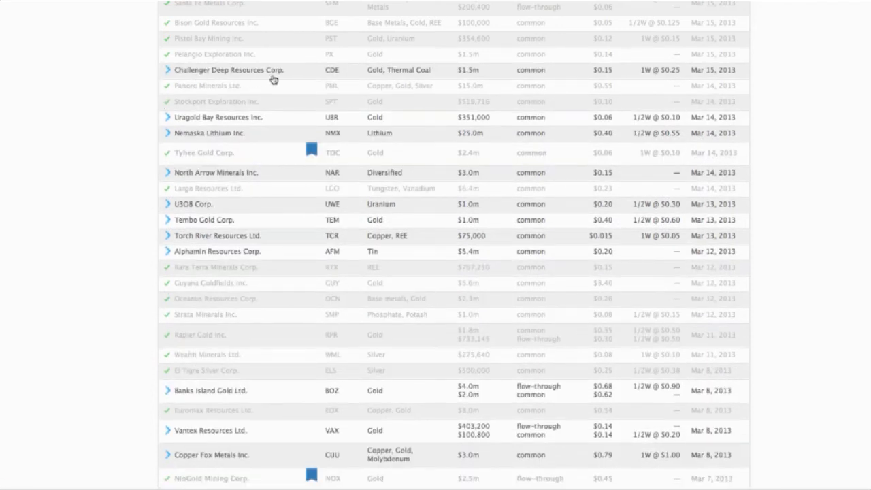
mouse_move(371, 80)
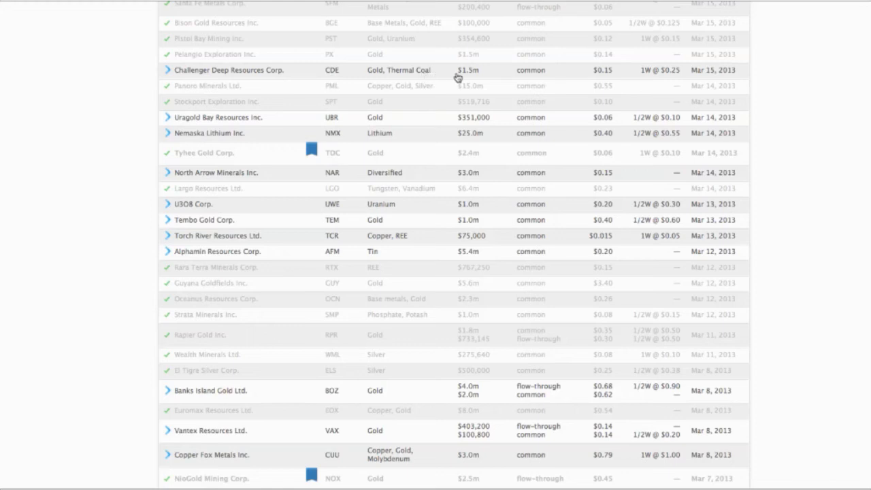
mouse_move(496, 78)
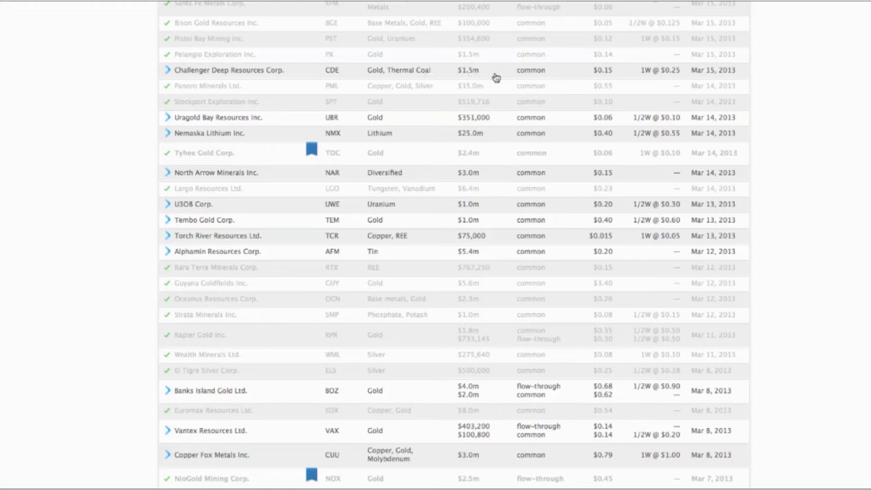
mouse_move(610, 76)
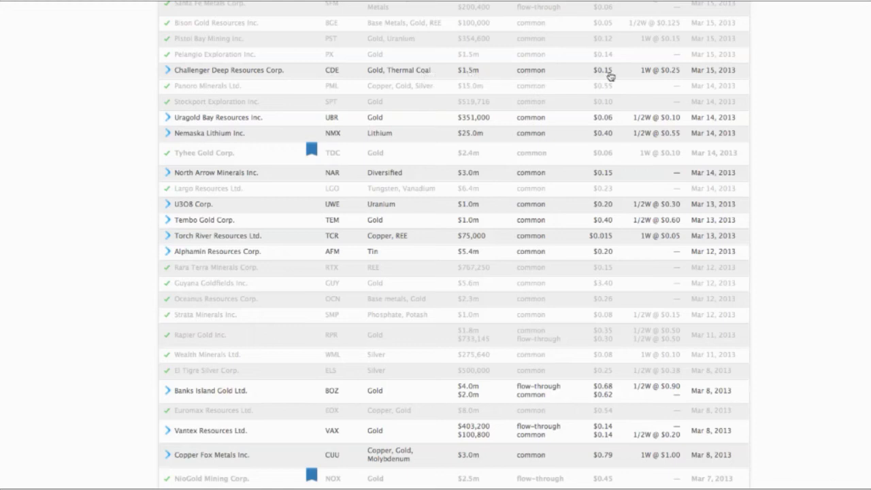
mouse_move(665, 75)
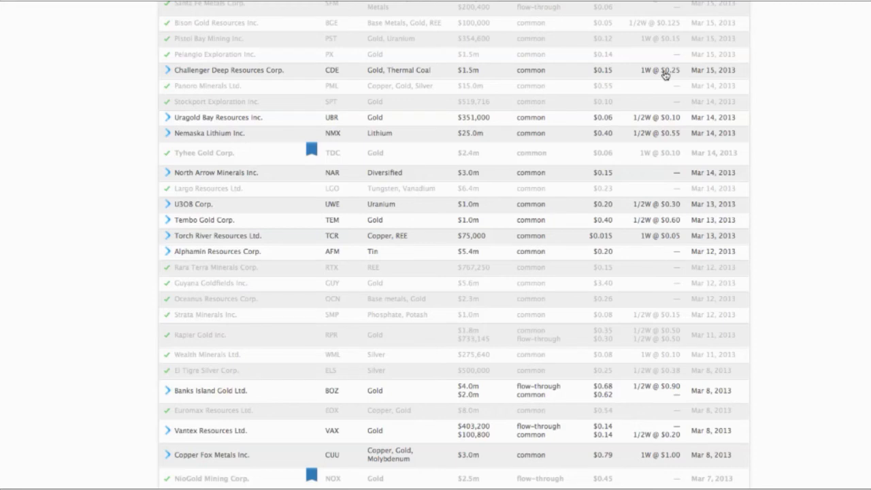
- Expand Challenger Deep Resources' row to its March 15, 2013 private placement press release
click(229, 71)
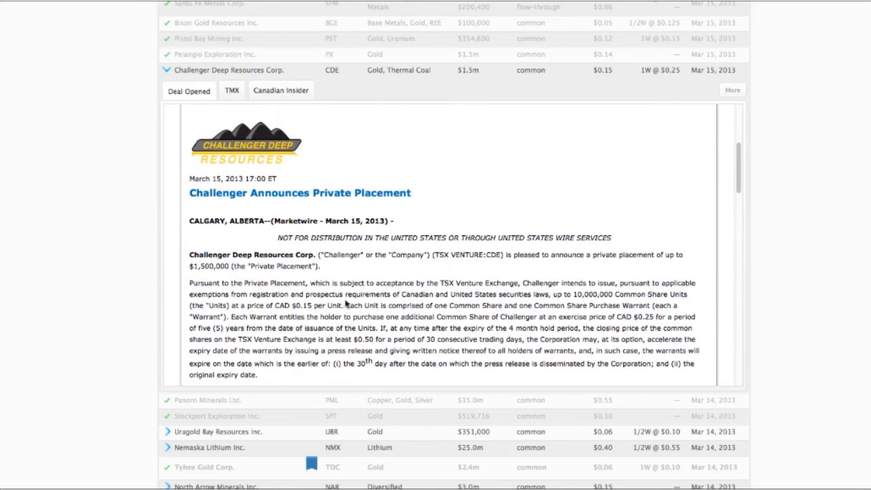
mouse_move(245, 316)
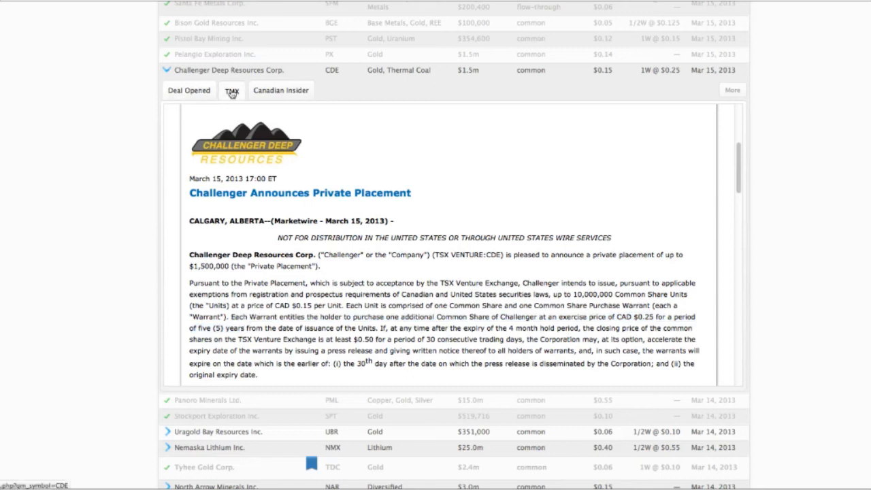
- View Challenger Deep's TMX quote, collapse its row and scroll to early-March 2013 listings
click(232, 90)
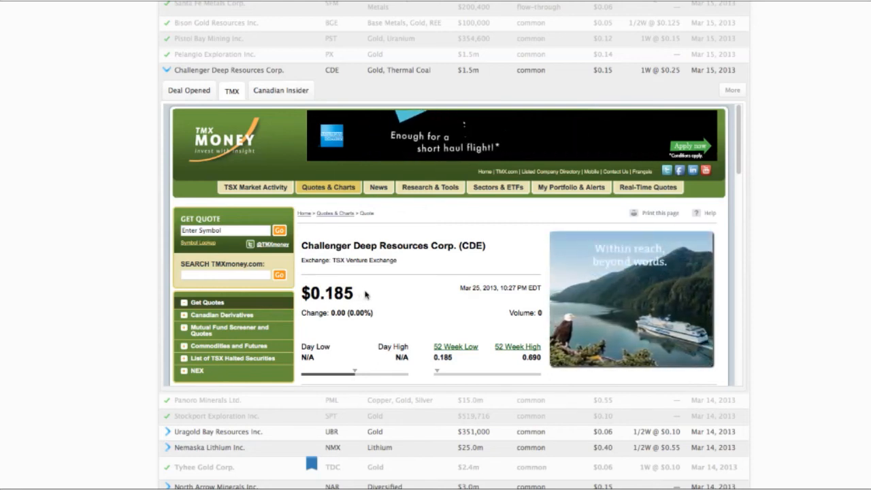
mouse_move(483, 341)
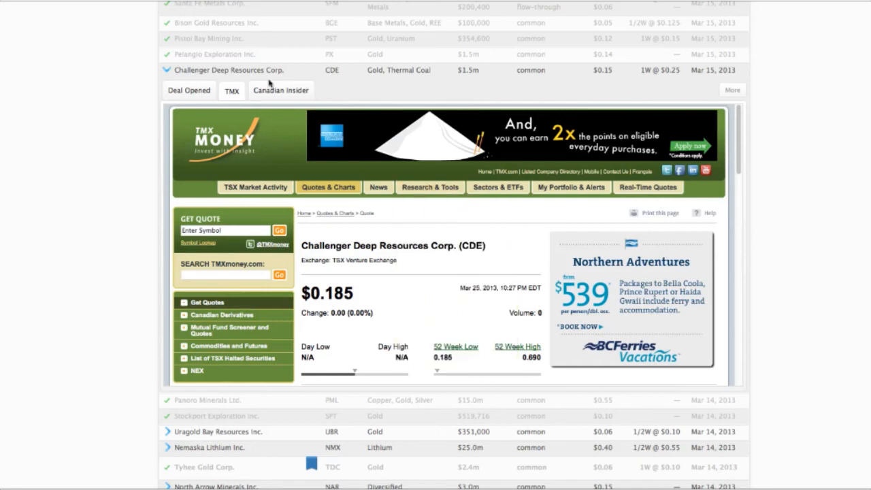
click(165, 70)
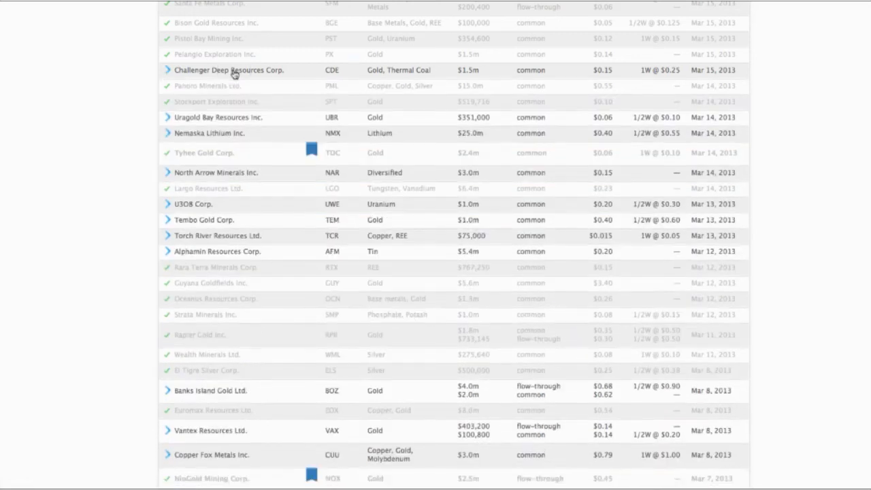
scroll(down, 3)
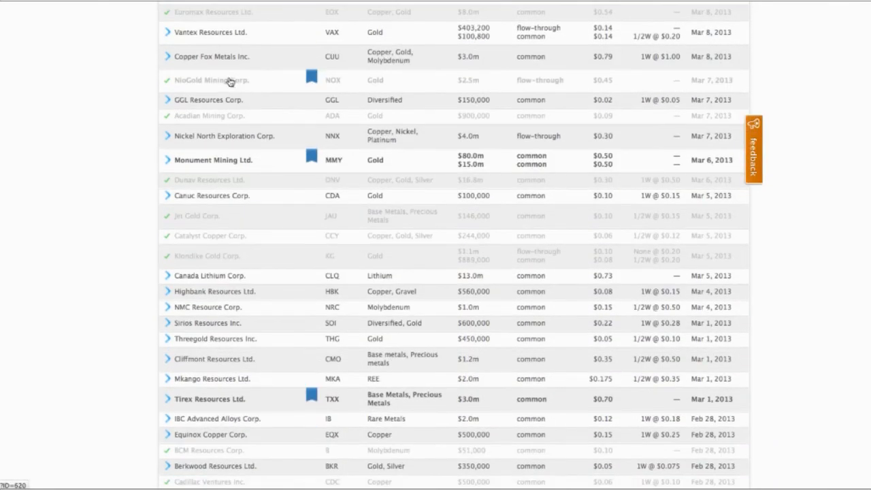
mouse_move(194, 161)
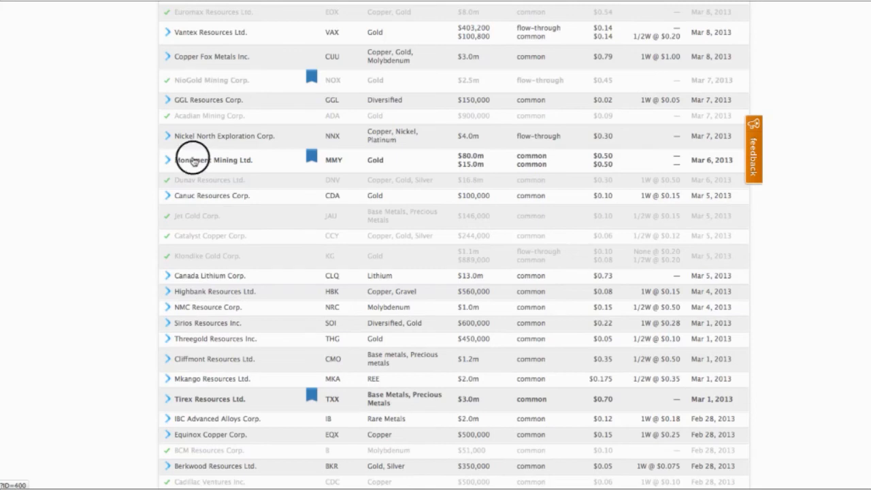
- Expand Monument Mining's premium row and view its investor presentation and company website
click(169, 161)
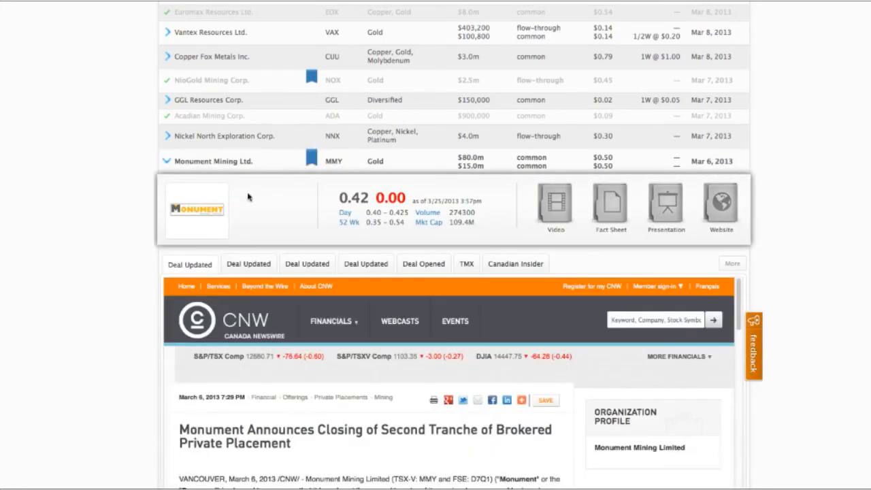
mouse_move(374, 207)
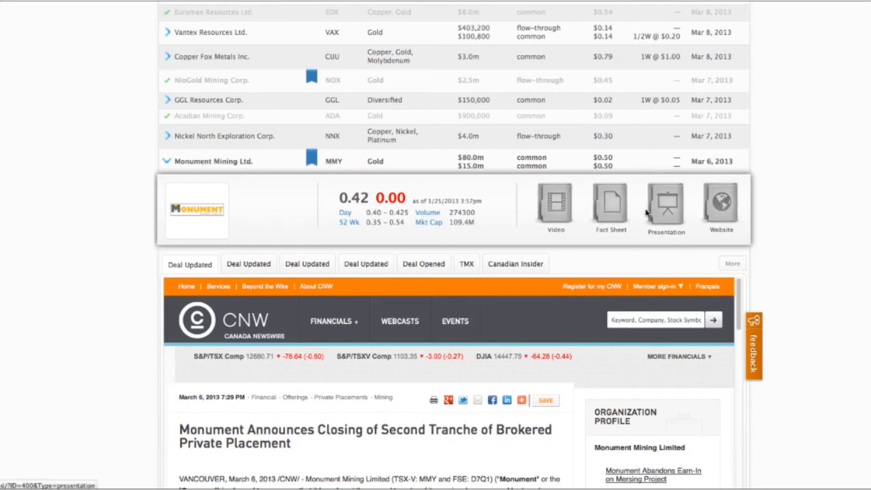
click(666, 204)
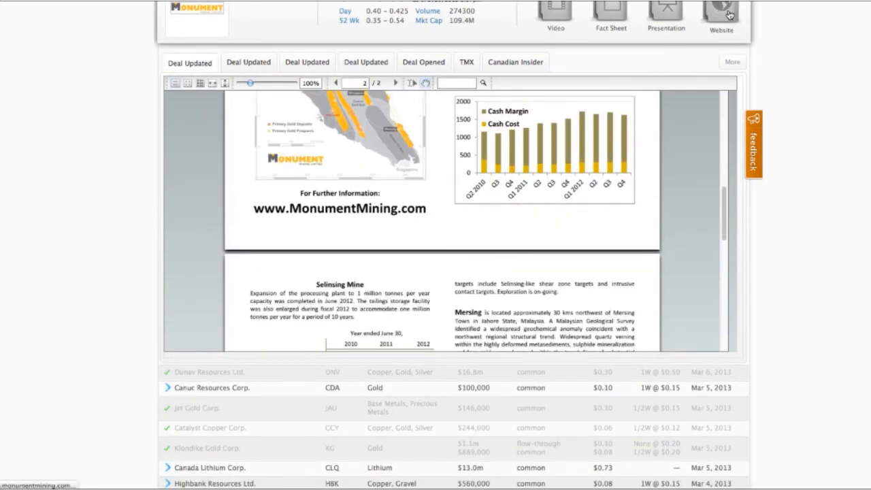
click(722, 17)
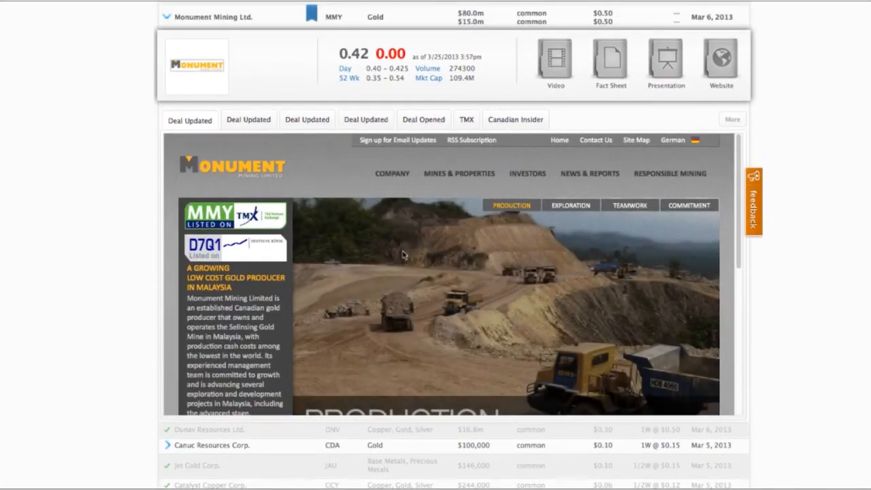
scroll(down, 3)
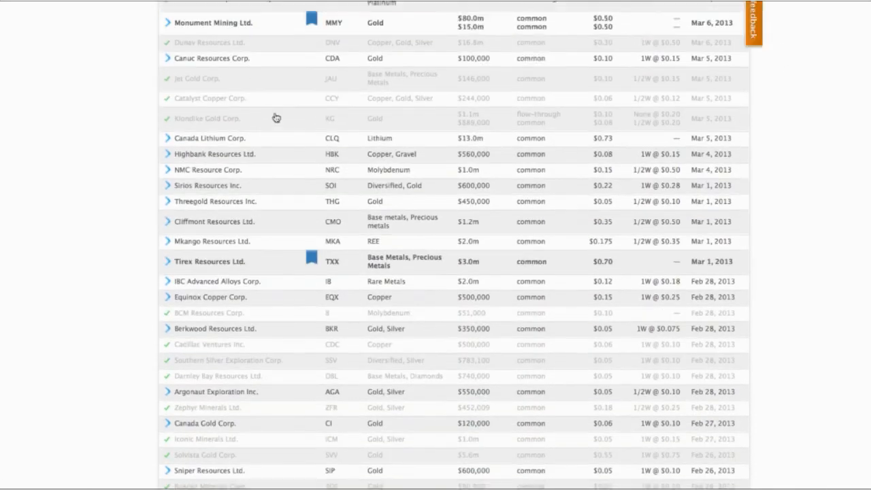
scroll(up, 3)
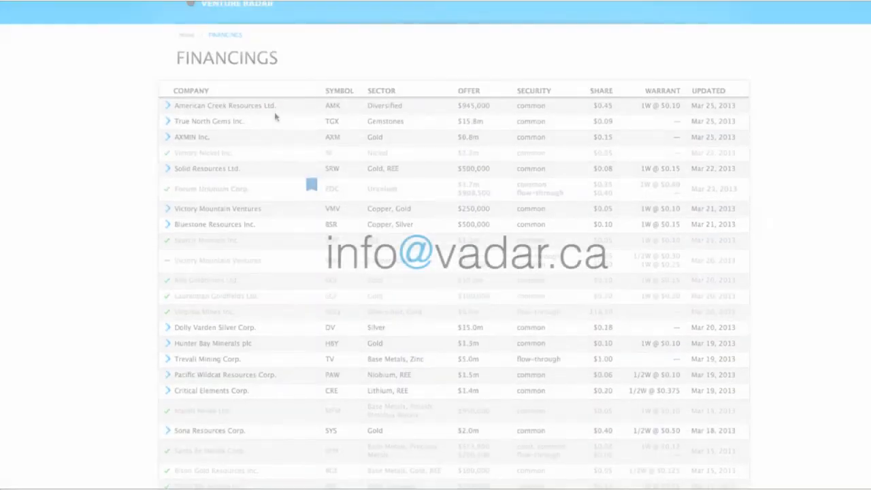